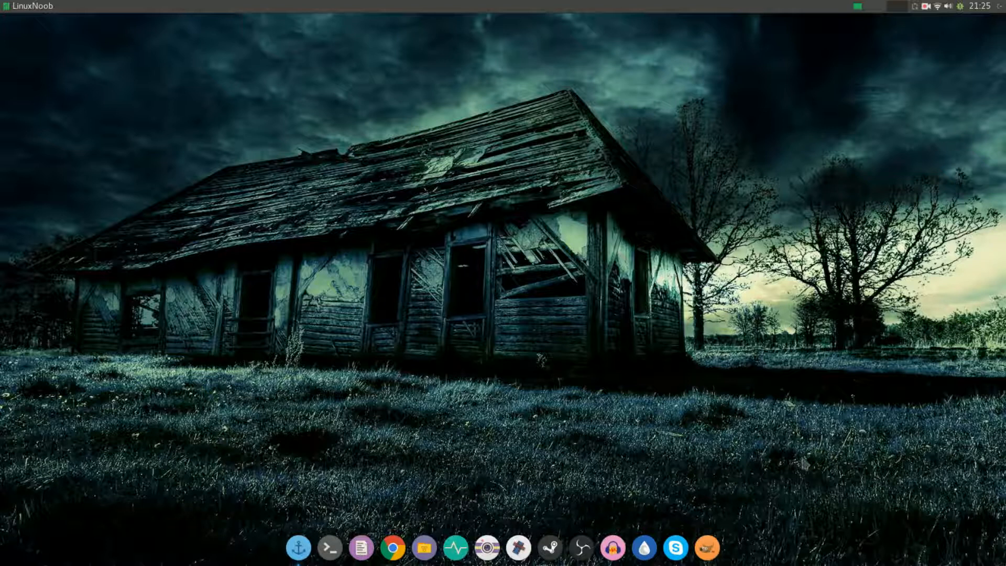
{"action": "mouse_move", "coordinate": [519, 547]}
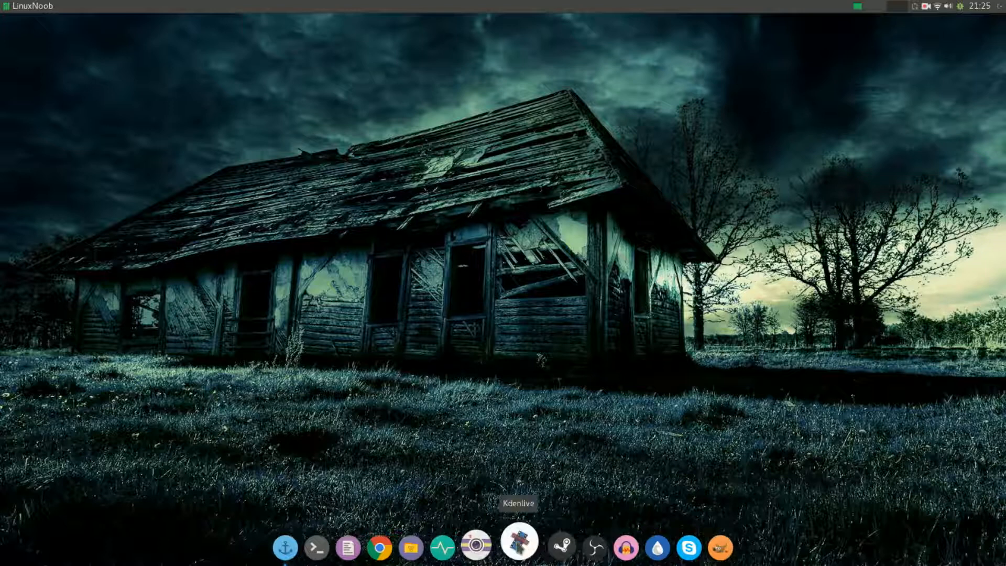
Launch Kdenlive from the dock, view its Version details in About Kdenlive, then close the dialog.
{"action": "left_click", "coordinate": [520, 547]}
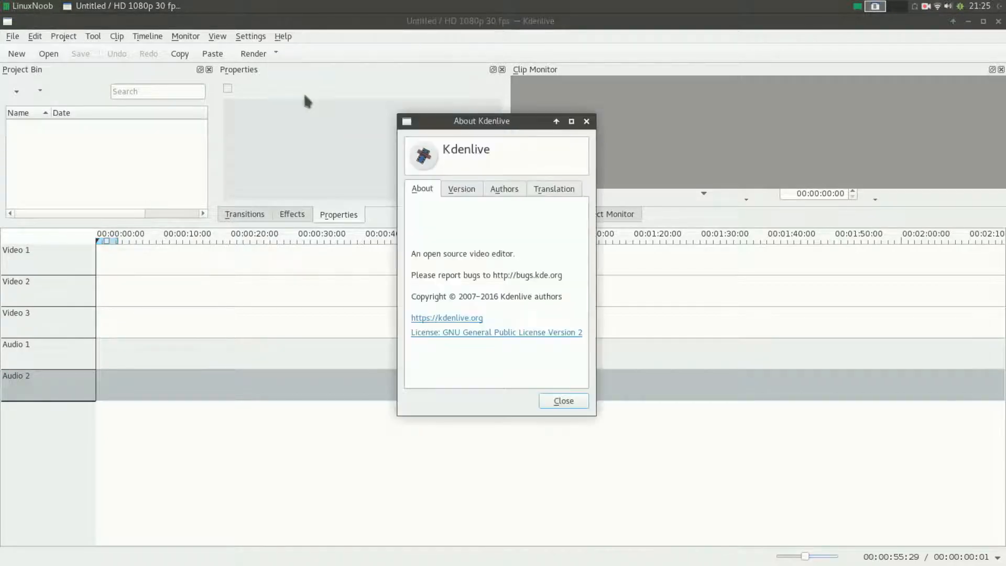
{"action": "left_click", "coordinate": [461, 188]}
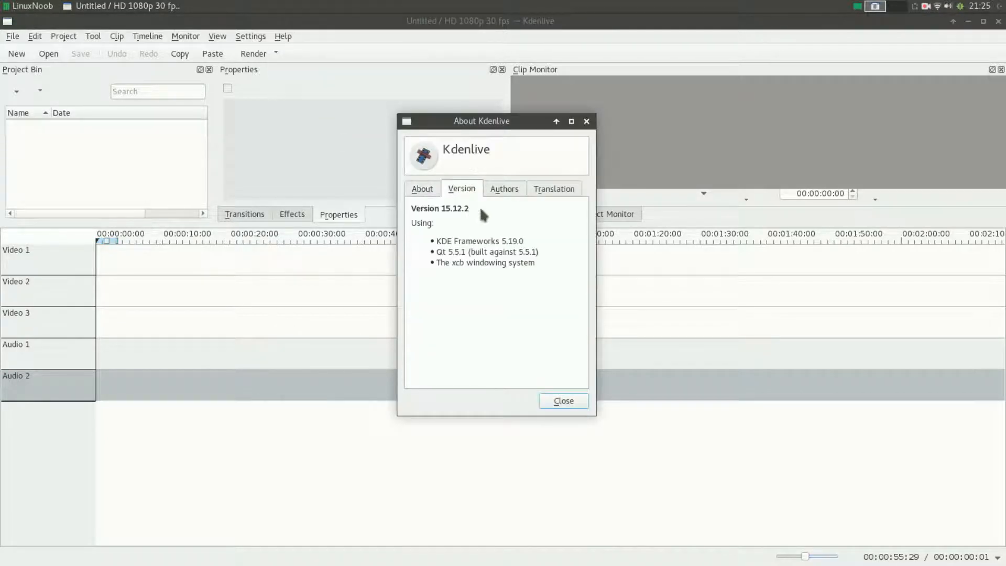
{"action": "mouse_move", "coordinate": [564, 400]}
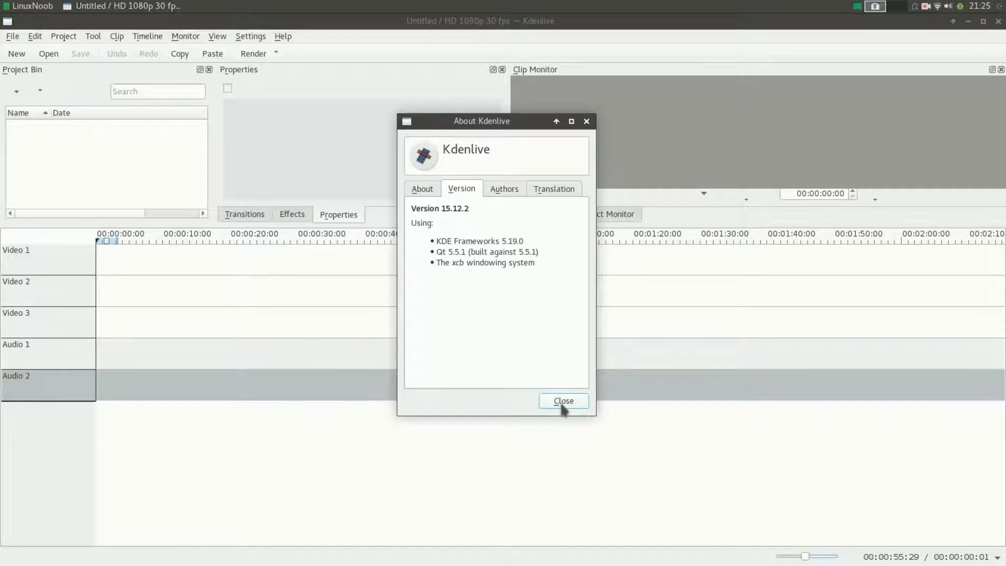
{"action": "left_click", "coordinate": [563, 400]}
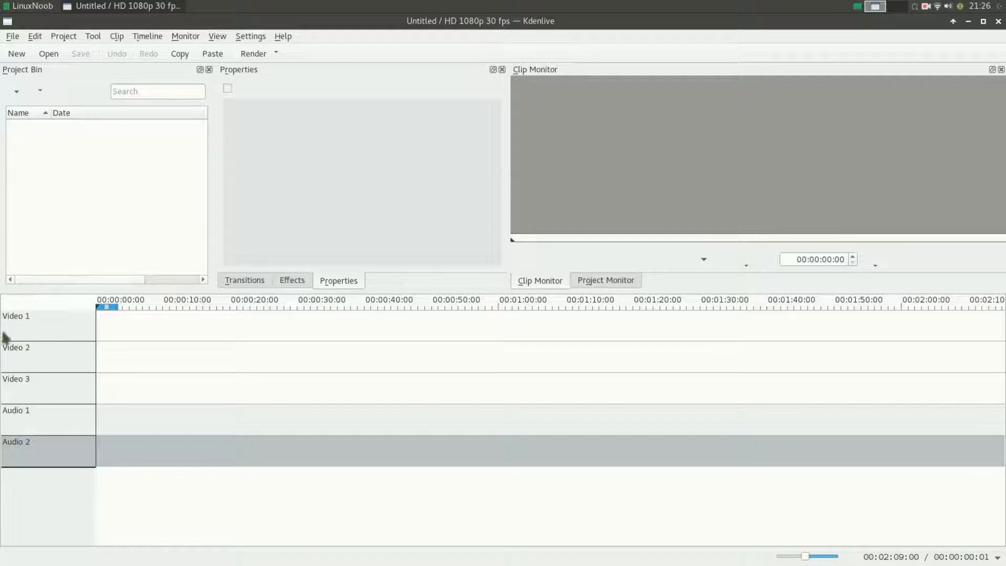
{"action": "mouse_move", "coordinate": [250, 340]}
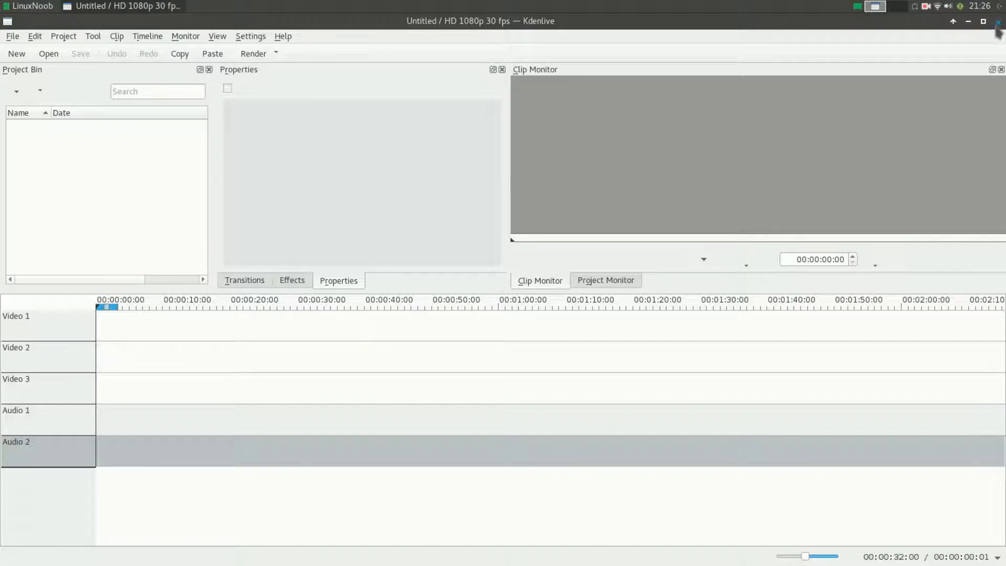
Close the Kdenlive window to return to the desktop.
{"action": "left_click", "coordinate": [969, 21]}
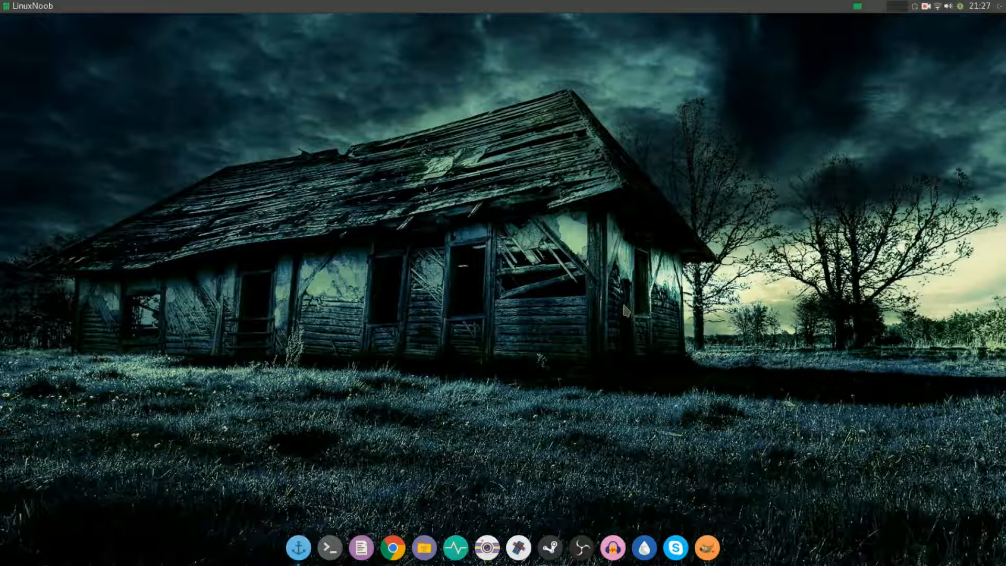
Launch Package Manager from the tray and search for 'kde runtime'.
{"action": "left_click", "coordinate": [964, 6]}
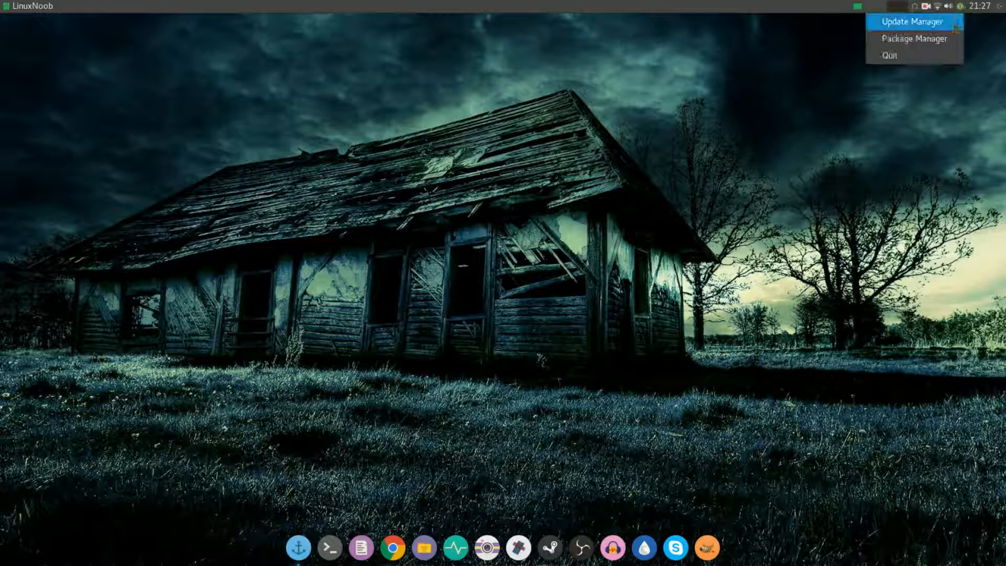
{"action": "left_click", "coordinate": [915, 39]}
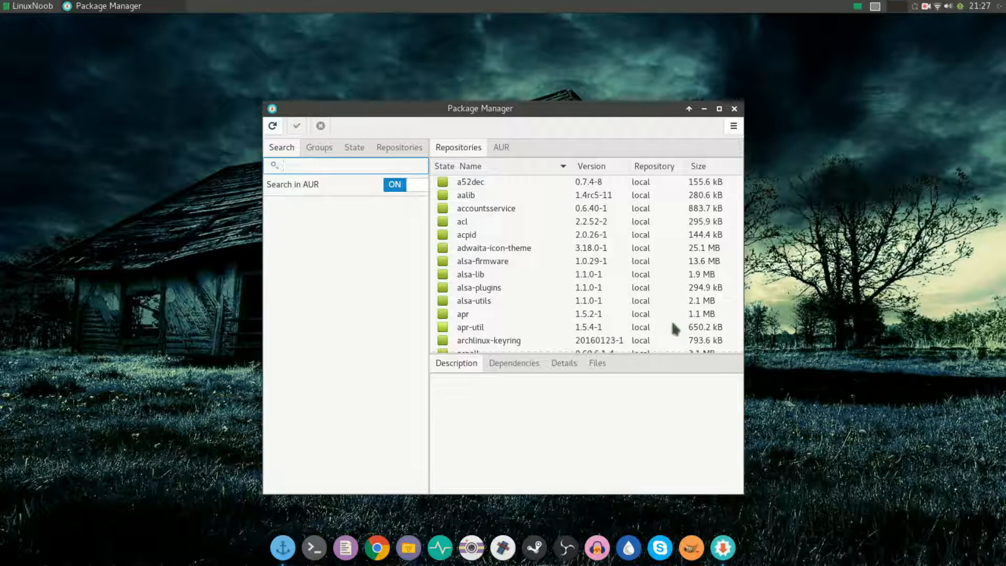
{"action": "type", "text": "kd"}
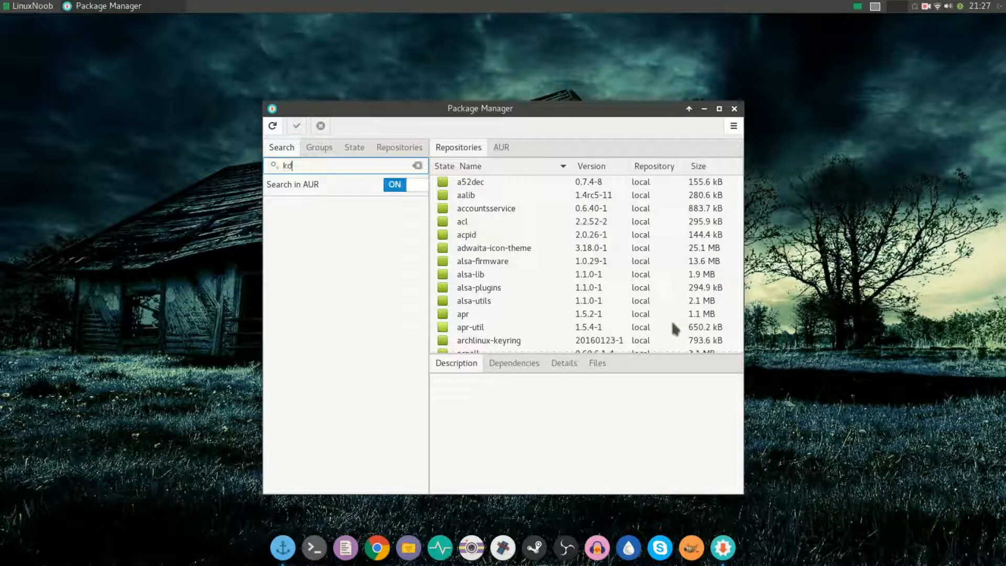
{"action": "type", "text": "de runtime"}
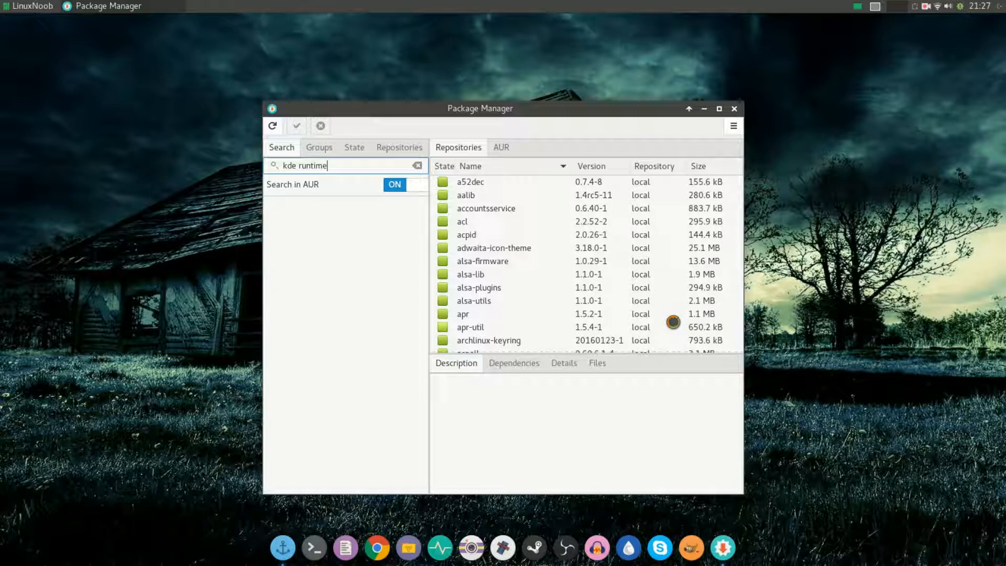
{"action": "key", "text": "Return"}
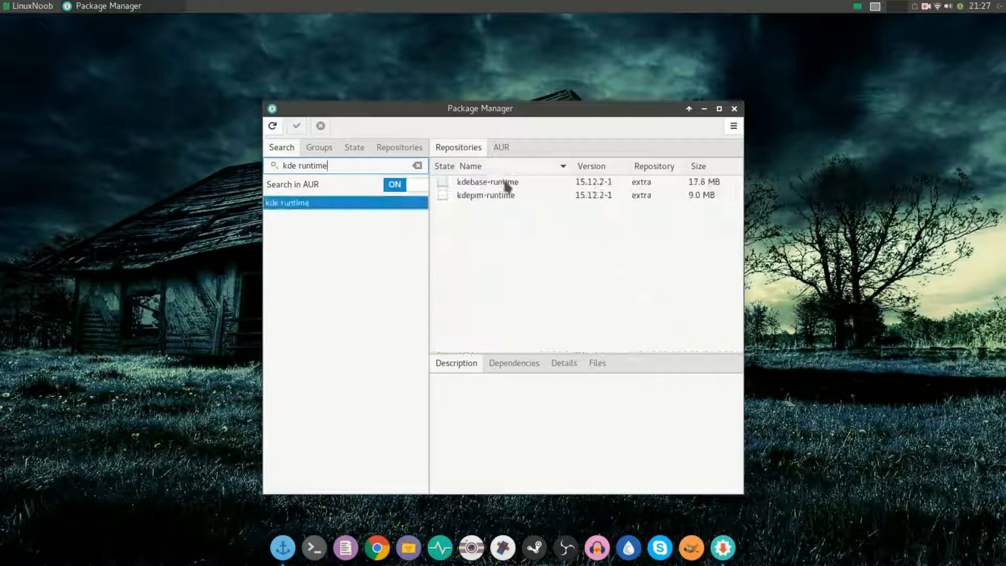
View kdebase-runtime's details and mark it for installation.
{"action": "left_click", "coordinate": [486, 181]}
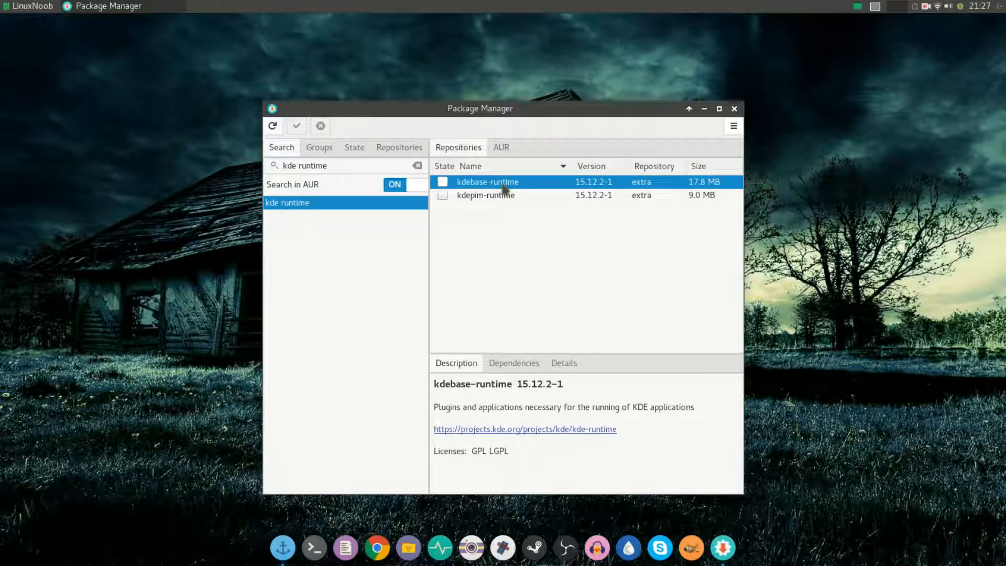
{"action": "mouse_move", "coordinate": [521, 214]}
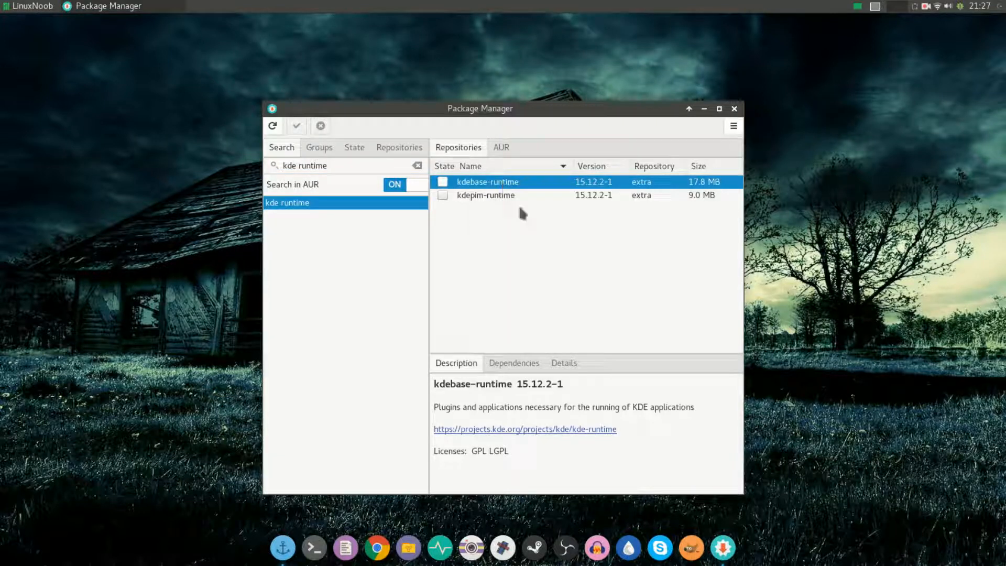
{"action": "left_click", "coordinate": [442, 181]}
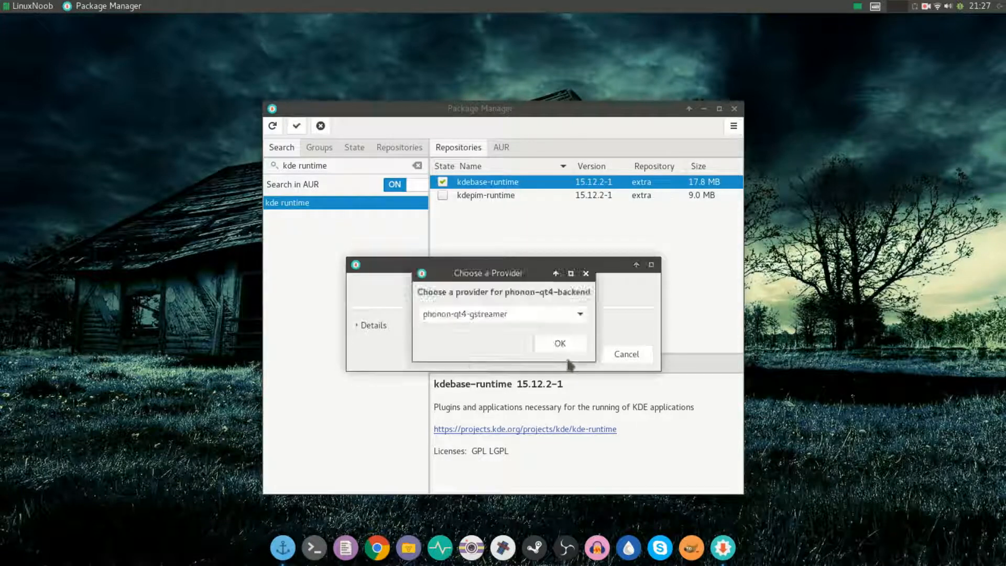
Accept phonon-qt4-gstreamer, authenticate, and complete the kdebase-runtime install with the log shown.
{"action": "left_click", "coordinate": [559, 344]}
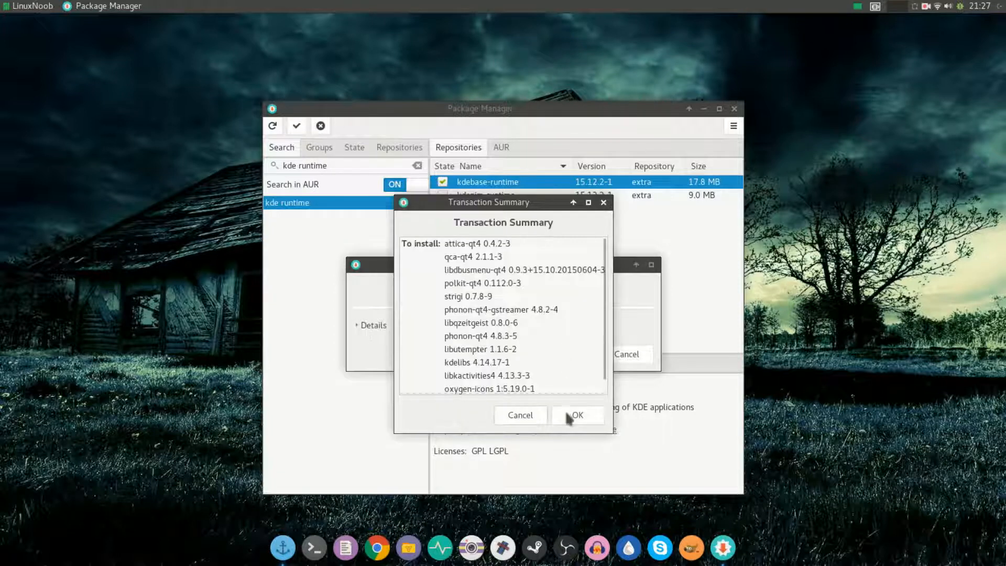
{"action": "left_click", "coordinate": [575, 415]}
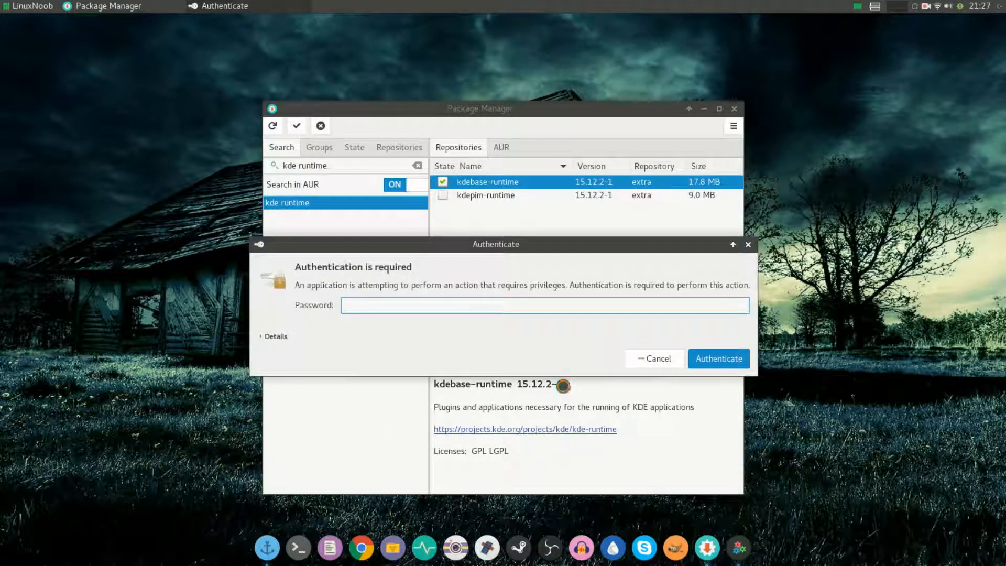
{"action": "left_click", "coordinate": [718, 358]}
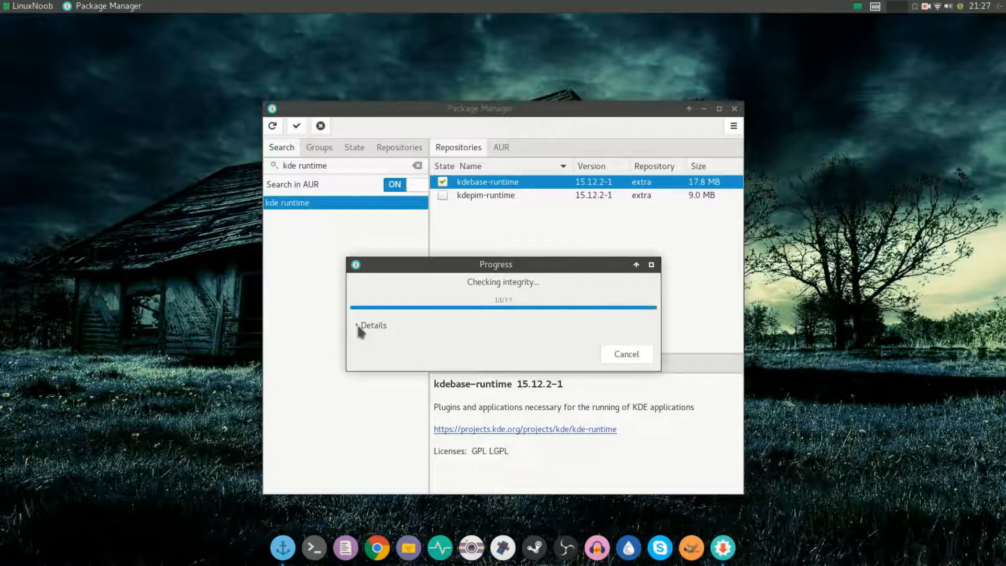
{"action": "left_click", "coordinate": [370, 324]}
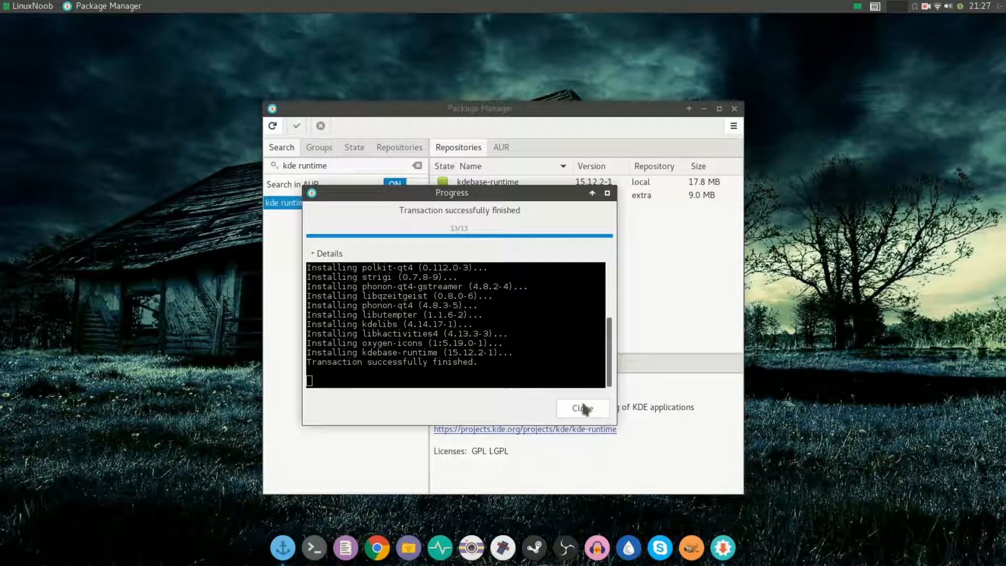
{"action": "left_click", "coordinate": [581, 408]}
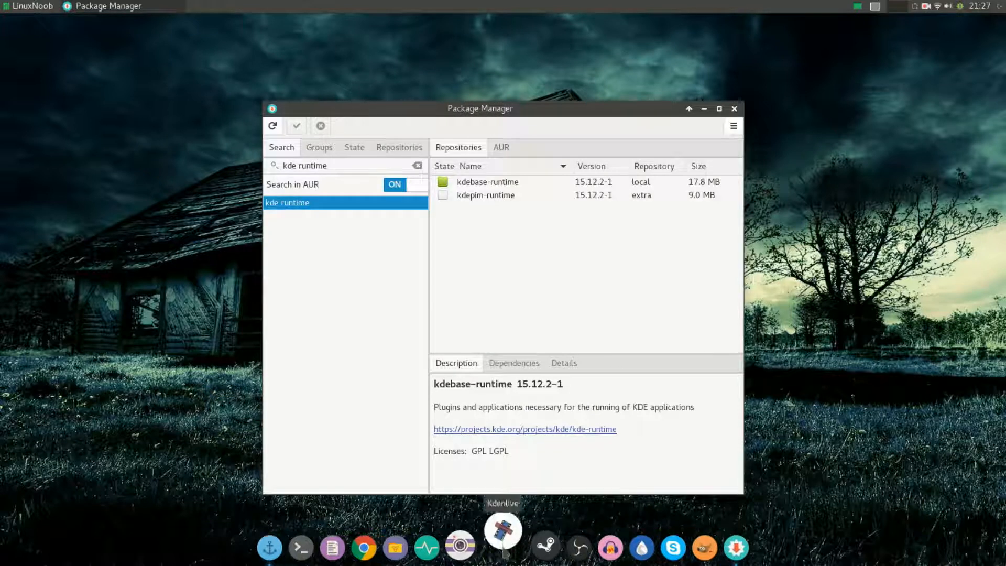
Relaunch Kdenlive to see the restored monitor icons and try Play then Pause.
{"action": "left_click", "coordinate": [502, 530]}
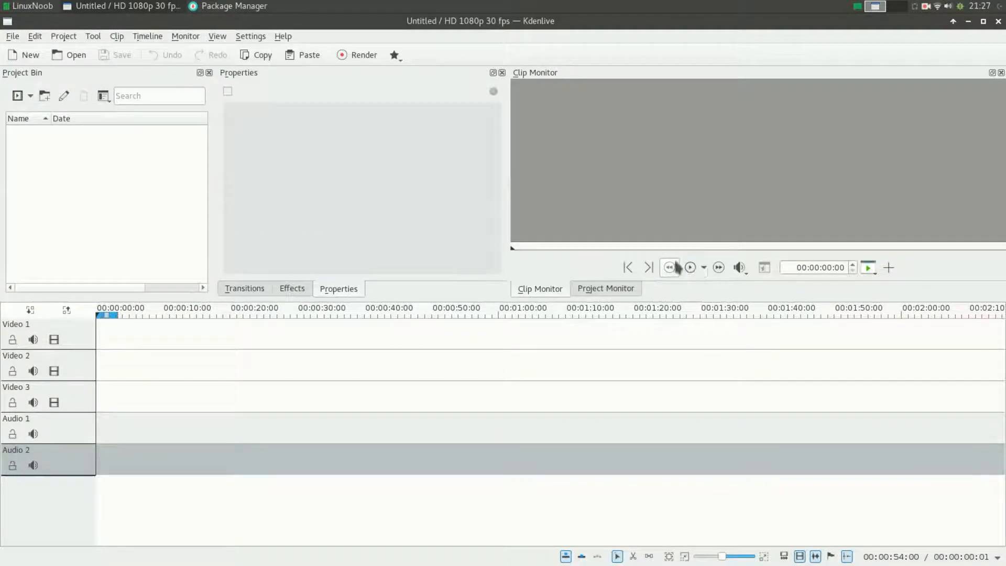
{"action": "left_click", "coordinate": [690, 267]}
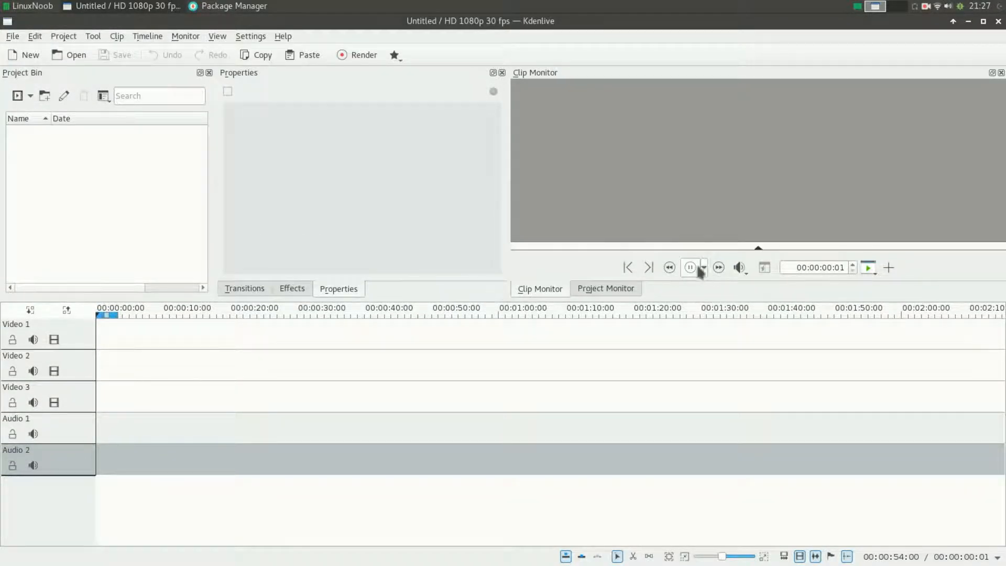
{"action": "left_click", "coordinate": [690, 267]}
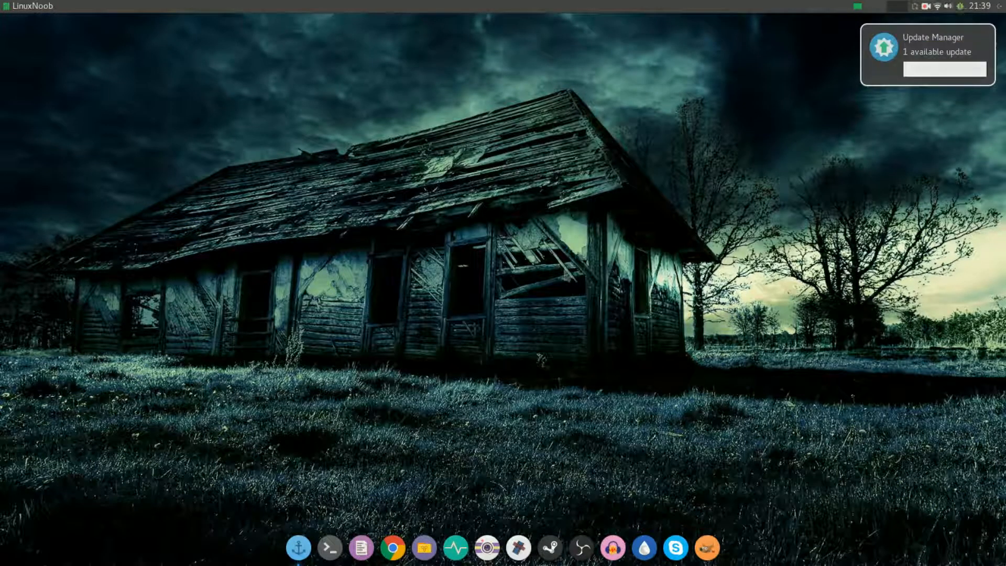
Search Package Manager for 'kde workspace' to find plasma-workspace.
{"action": "left_click", "coordinate": [721, 547]}
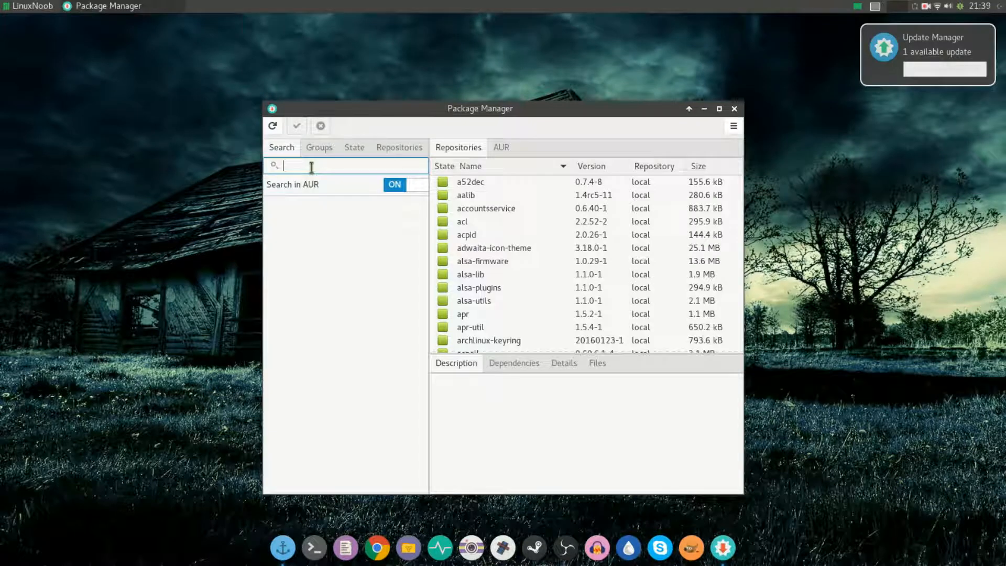
{"action": "type", "text": "kde"}
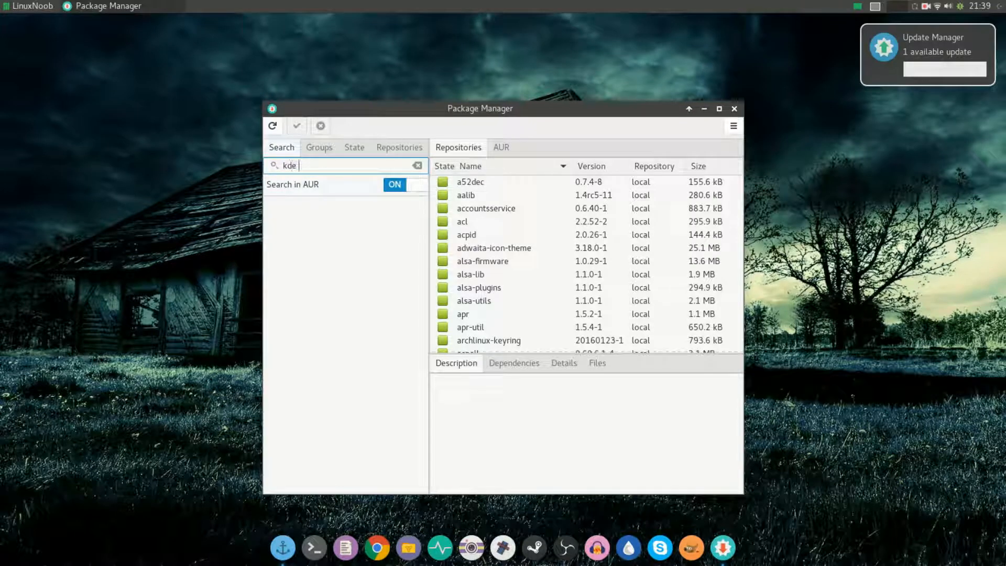
{"action": "type", "text": "workspace"}
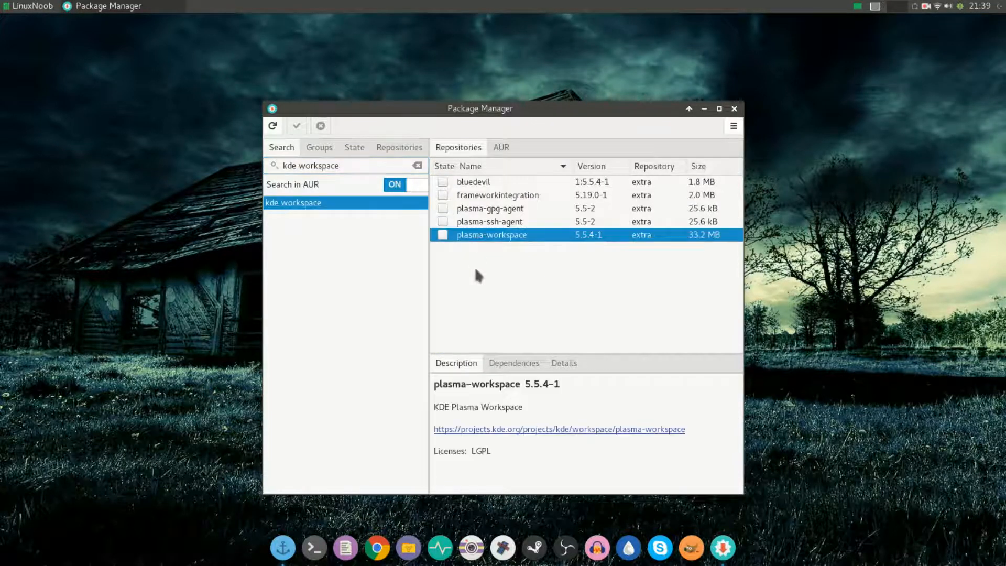
{"action": "mouse_move", "coordinate": [484, 265]}
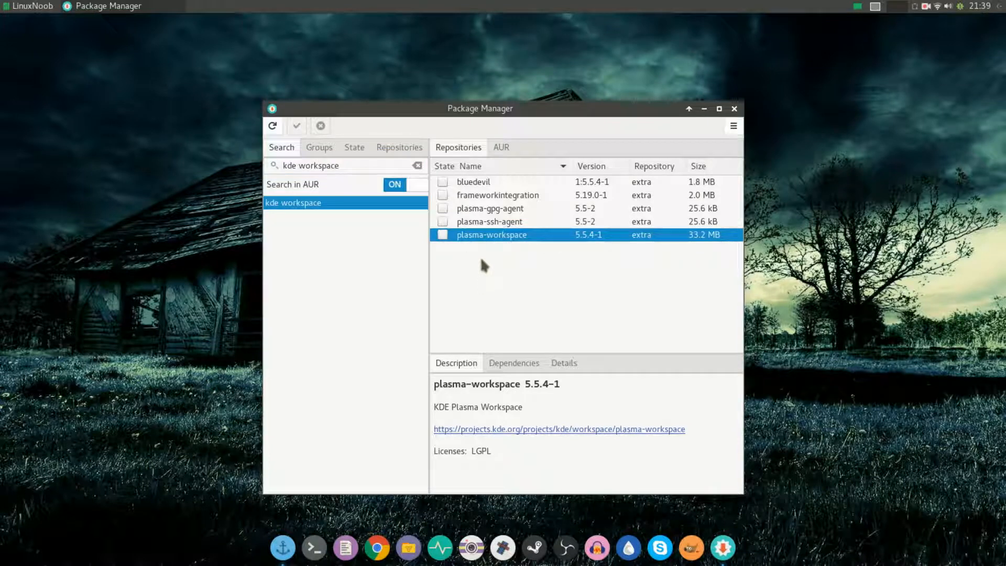
Replace the search with 'frei0r' to look up frei0r-plugins.
{"action": "triple_click", "coordinate": [312, 165]}
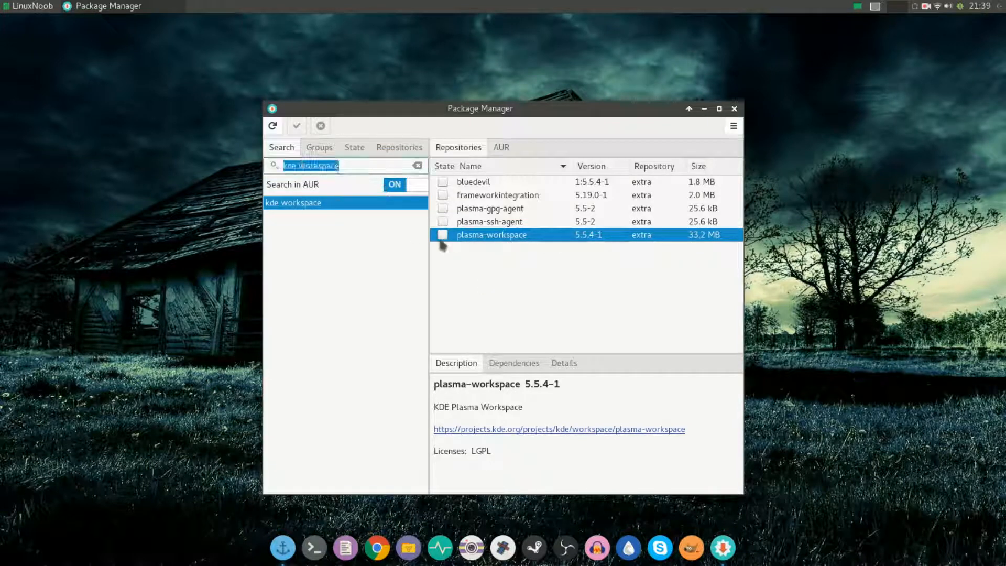
{"action": "type", "text": "frei"}
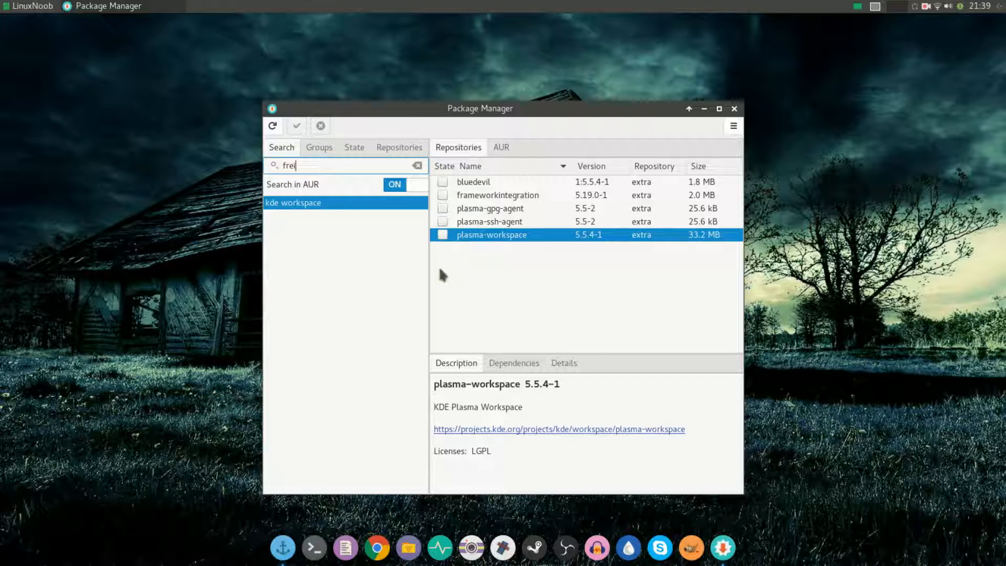
{"action": "type", "text": "0r"}
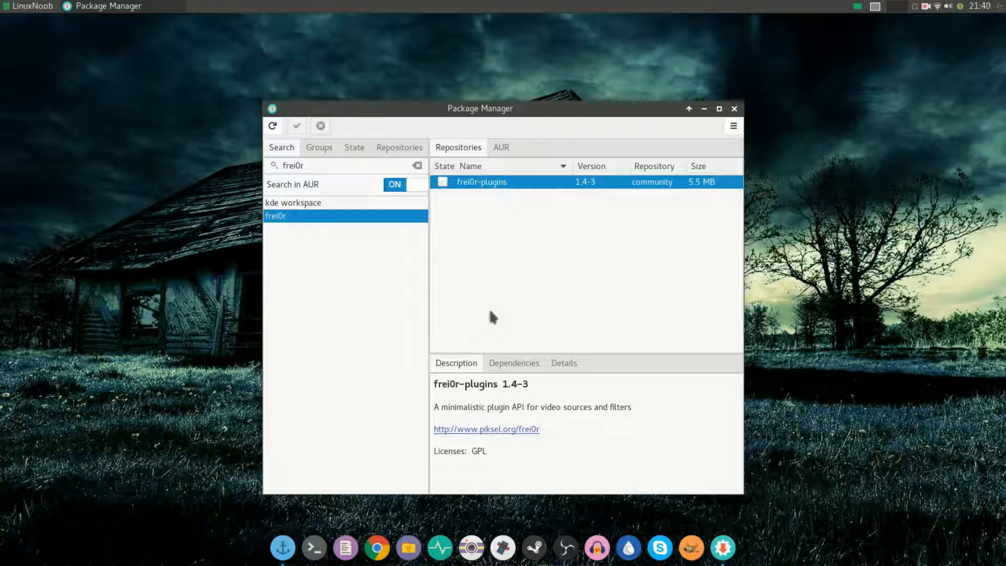
{"action": "mouse_move", "coordinate": [574, 297]}
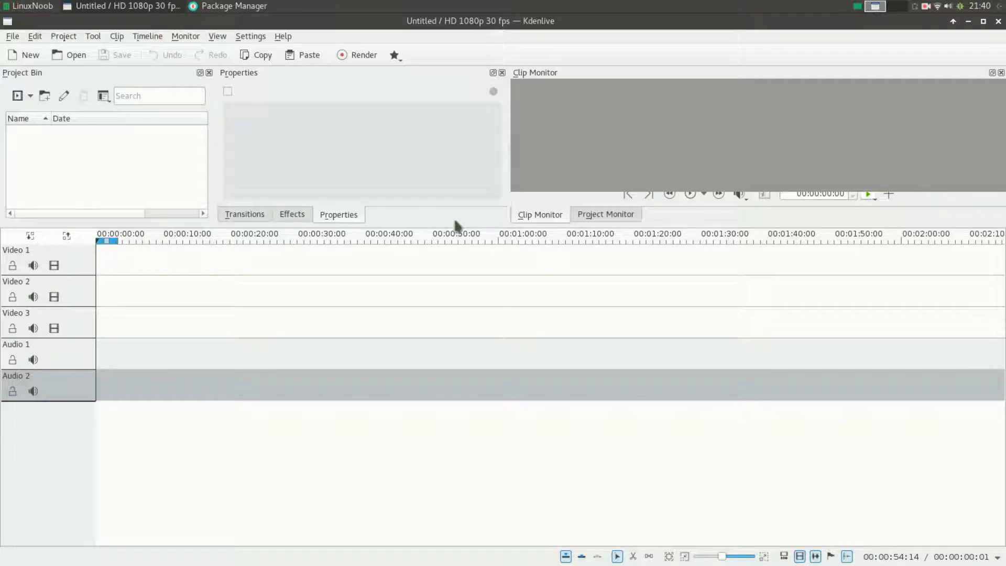
{"action": "mouse_move", "coordinate": [458, 224]}
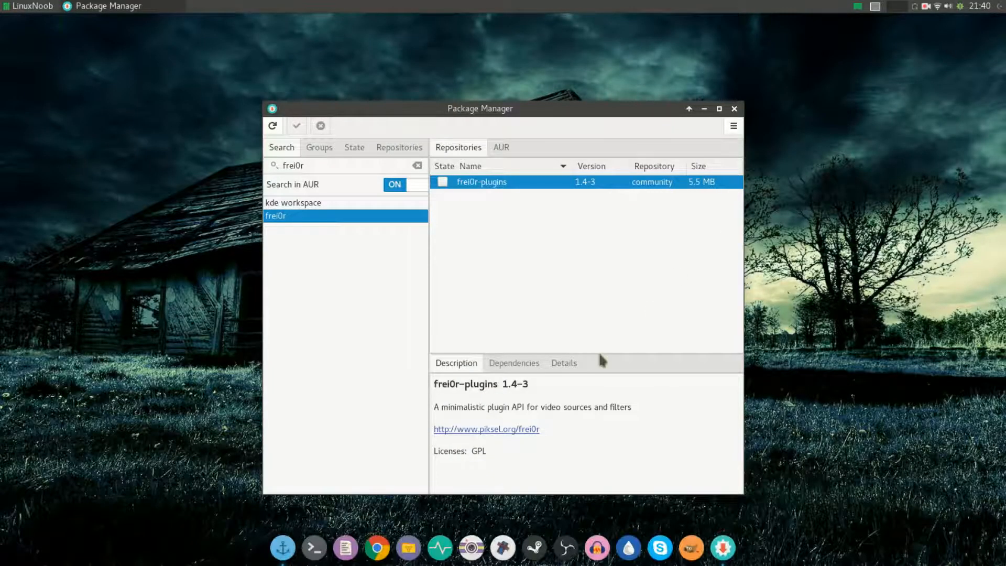
Close the Package Manager window so only the desktop remains.
{"action": "left_click", "coordinate": [733, 108]}
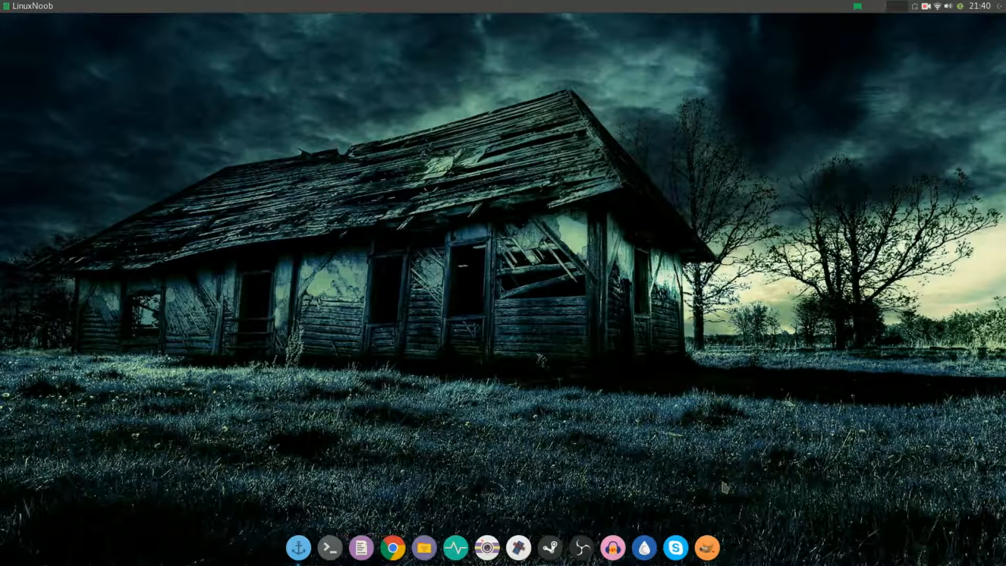